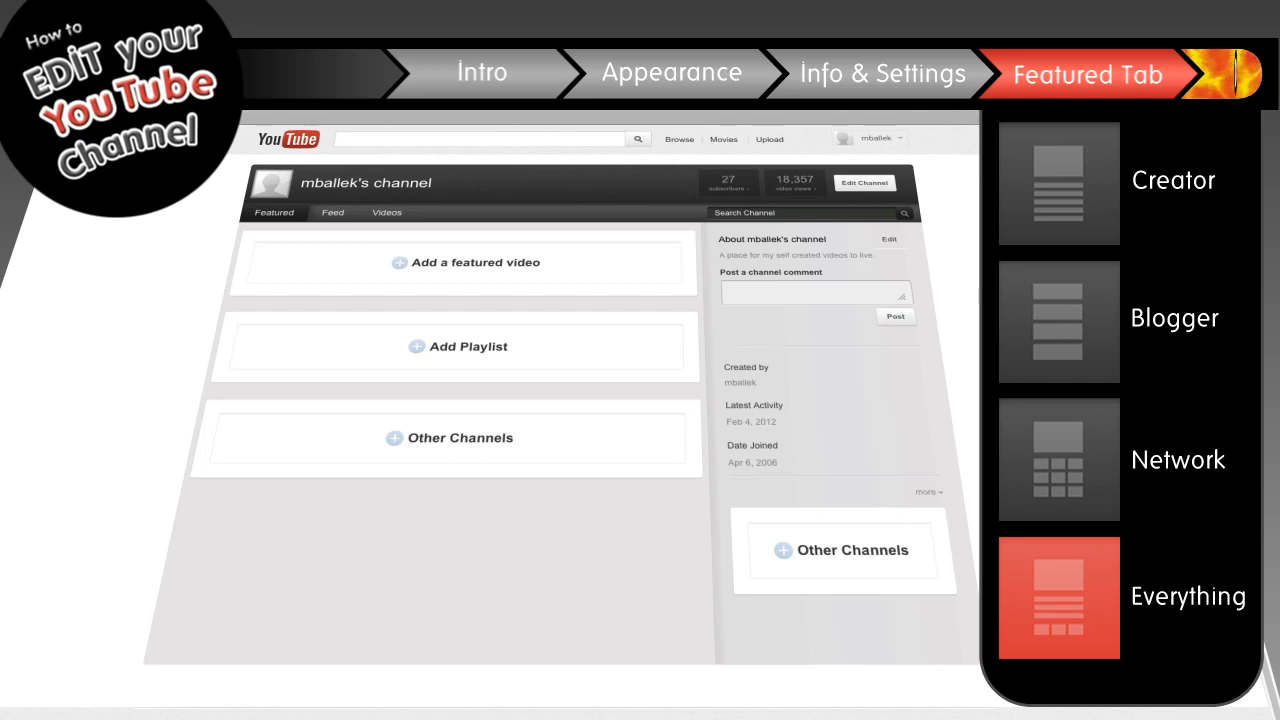
Feature Compilation - Hit in the nuts ! from the OW! My Balls! playlist as the channel's featured video.
click(476, 262)
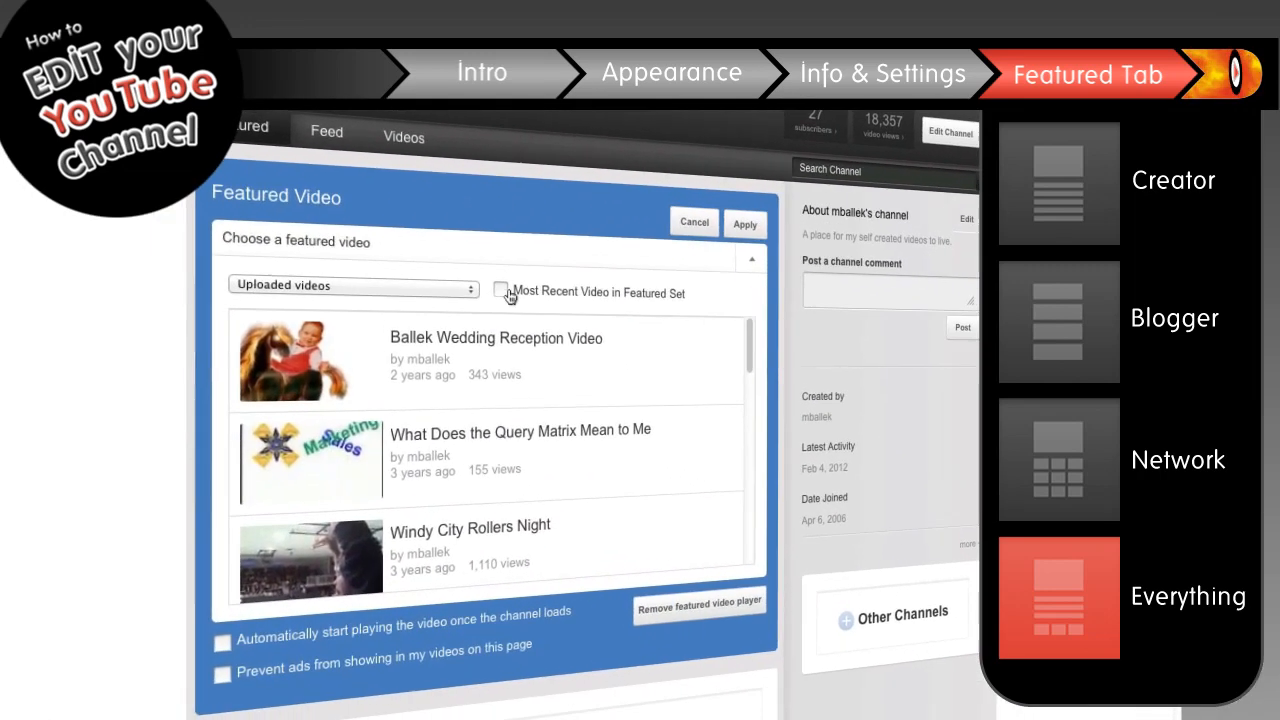
click(352, 284)
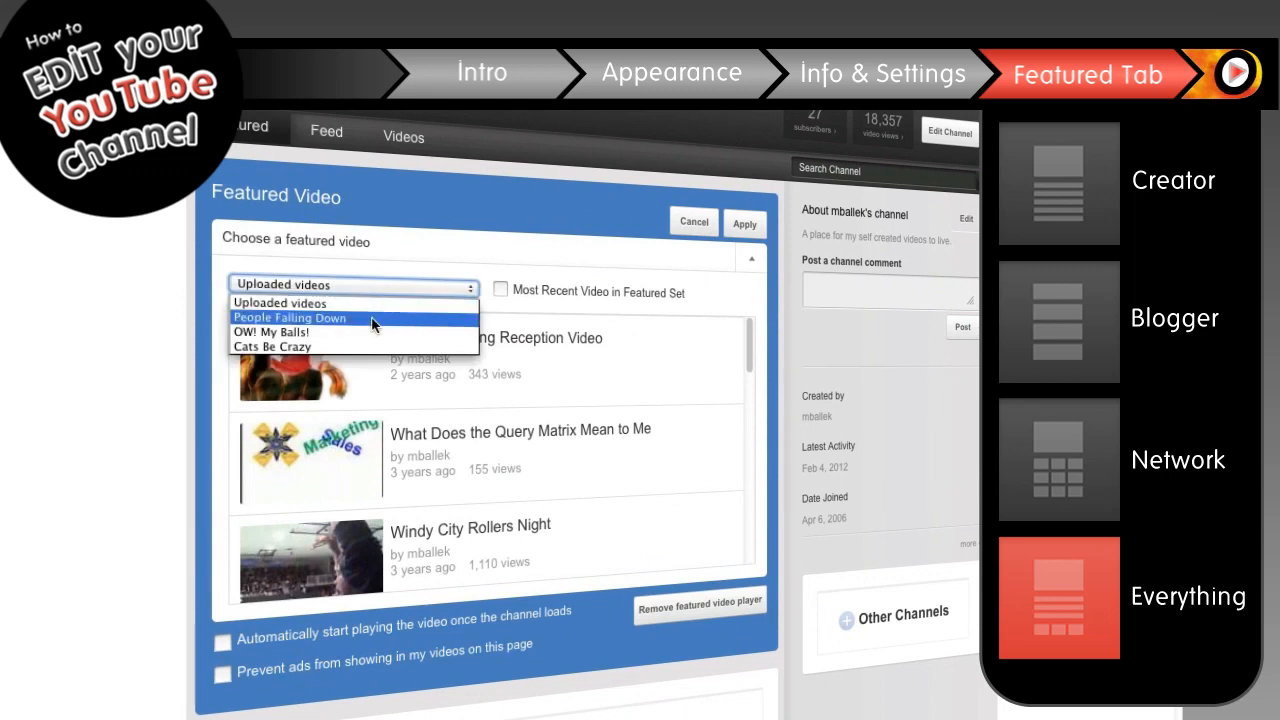
click(272, 332)
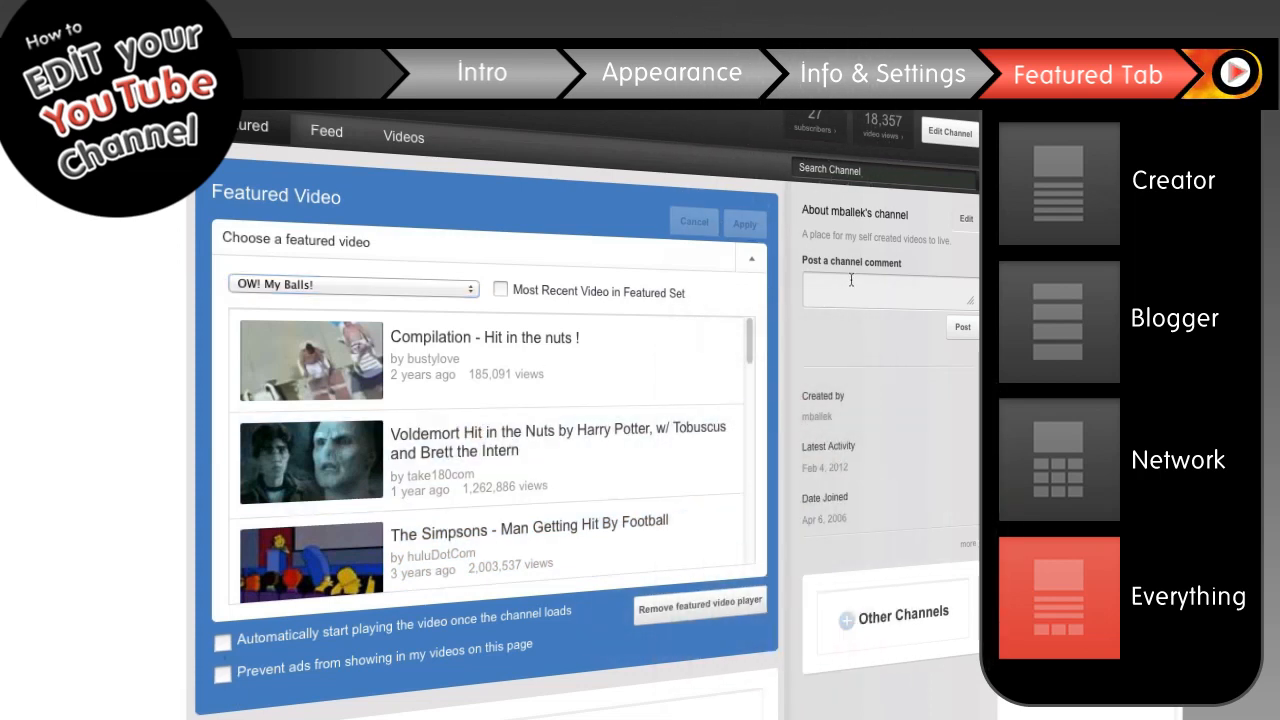
click(744, 224)
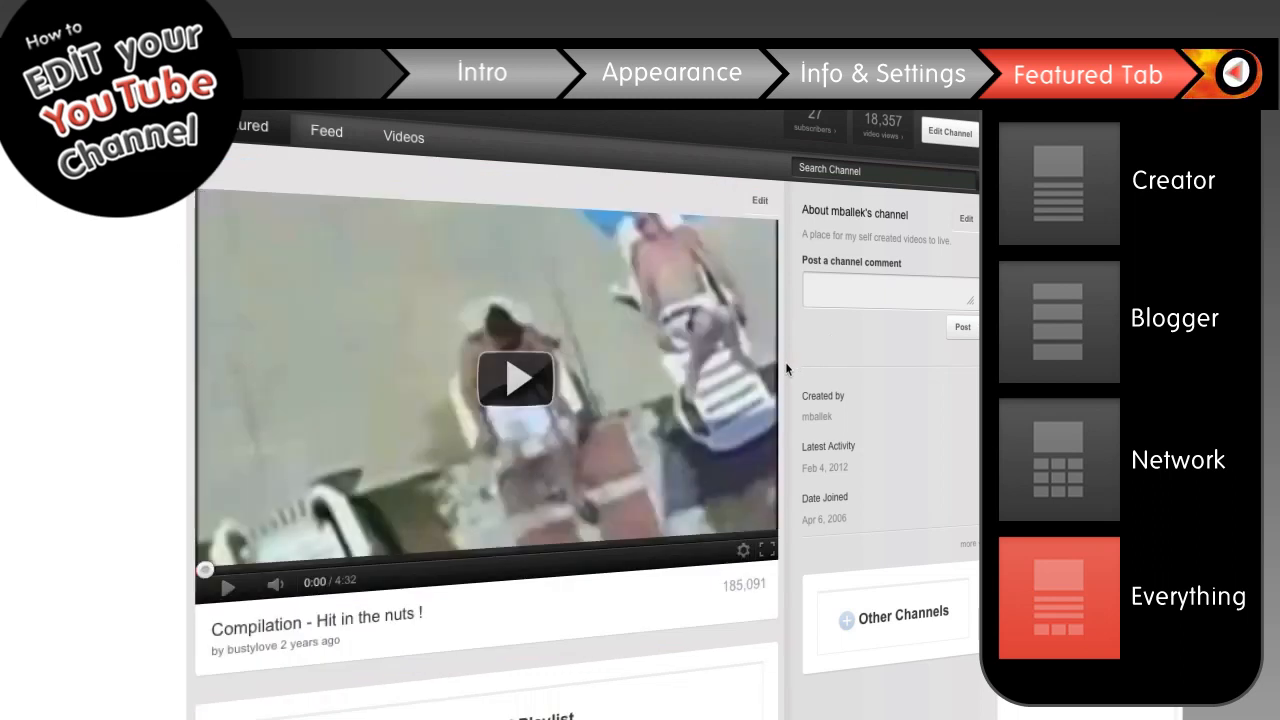
Add People Falling Down and other playlists to the Featured Playlists section.
scroll(down, 3)
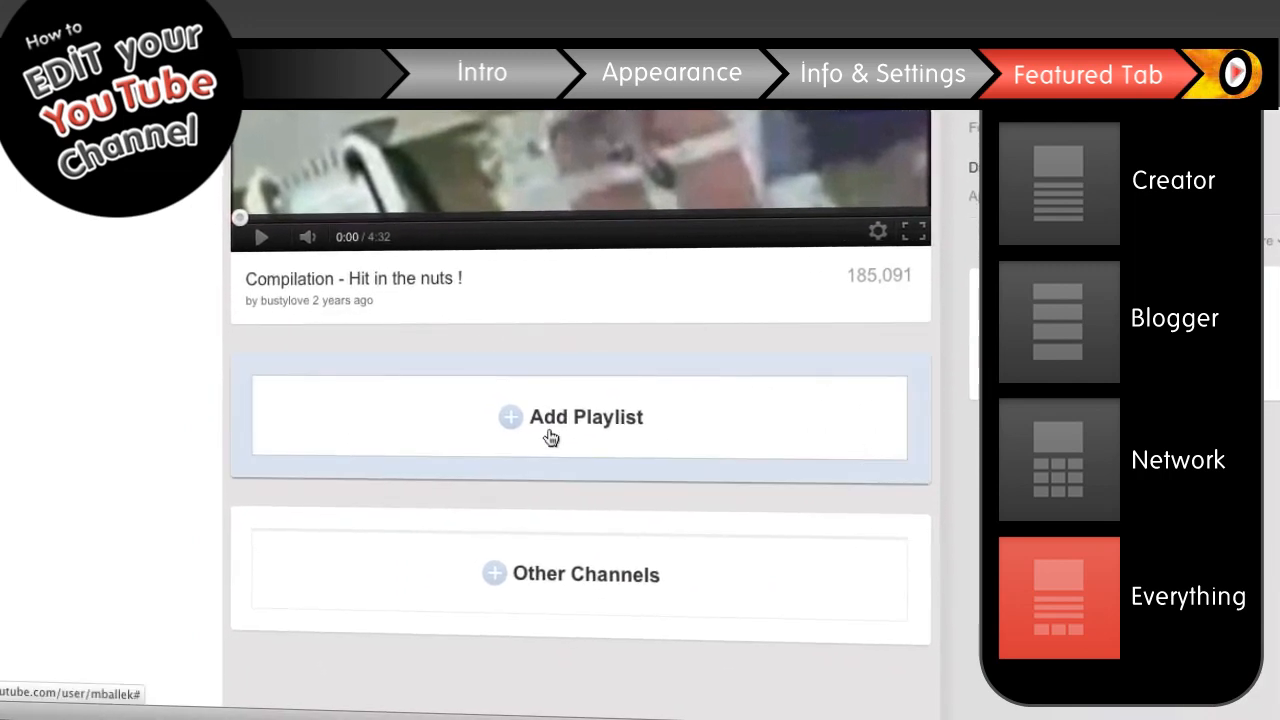
click(584, 418)
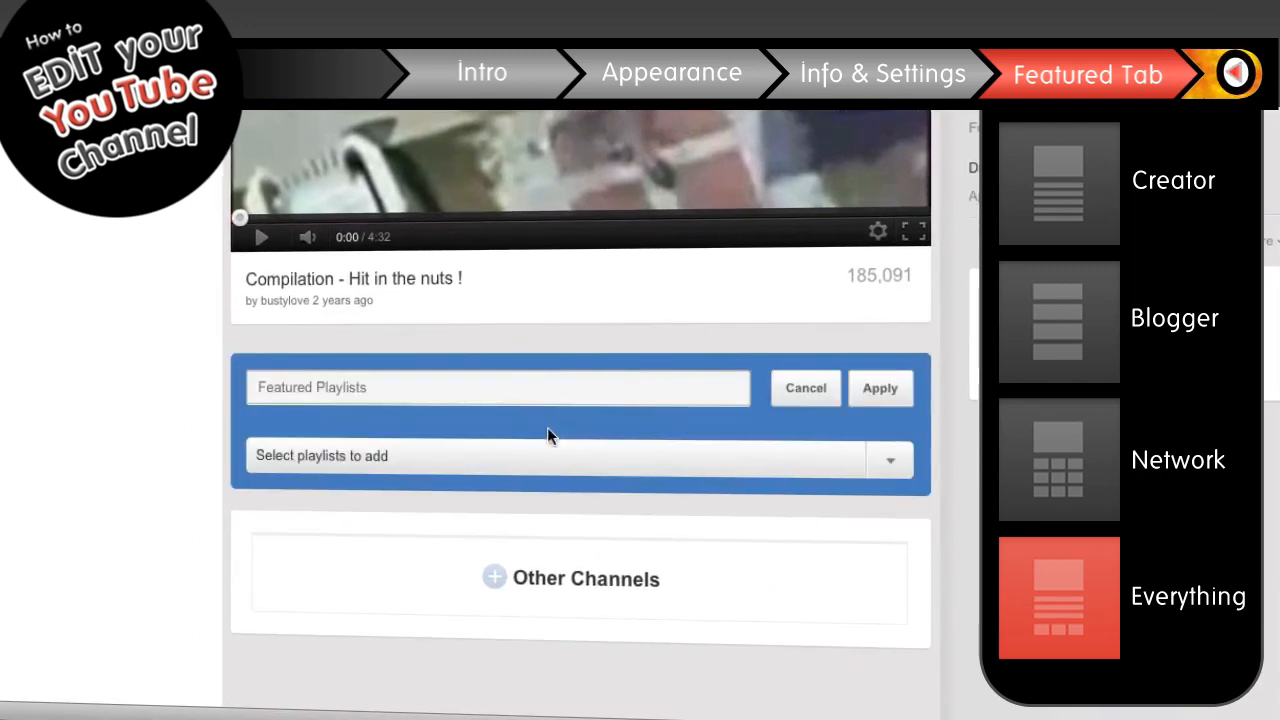
click(888, 460)
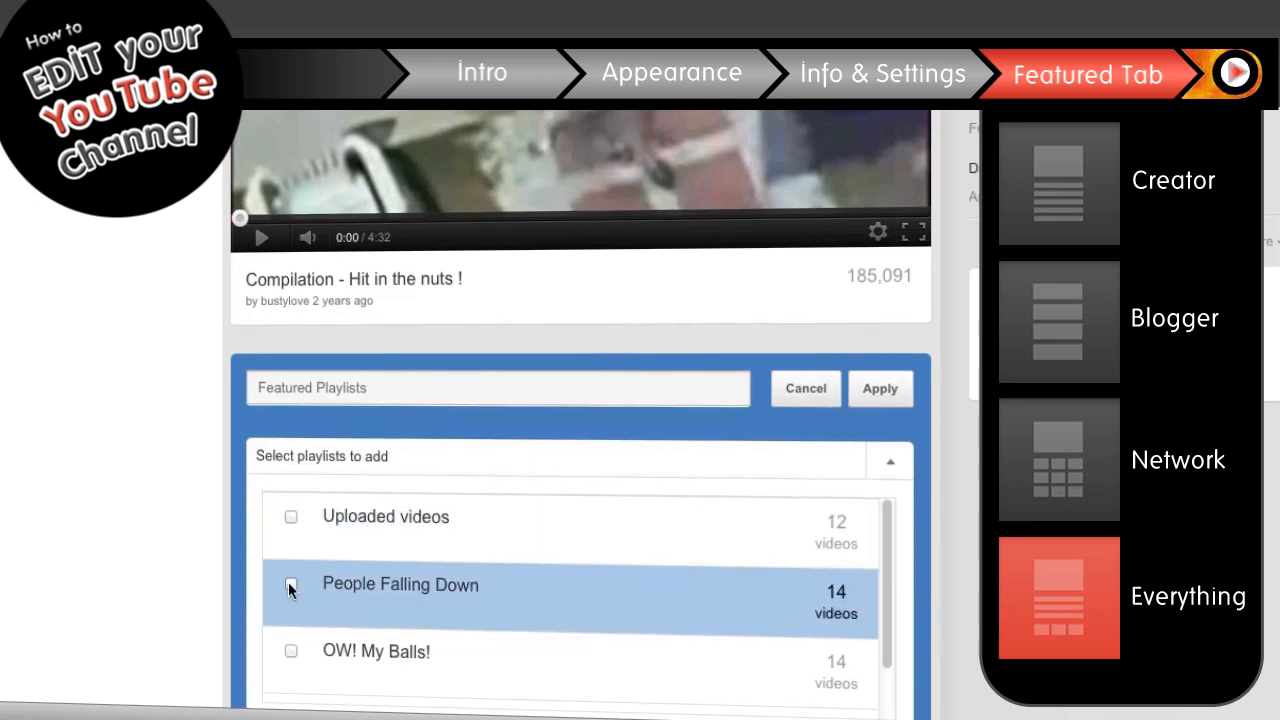
click(292, 584)
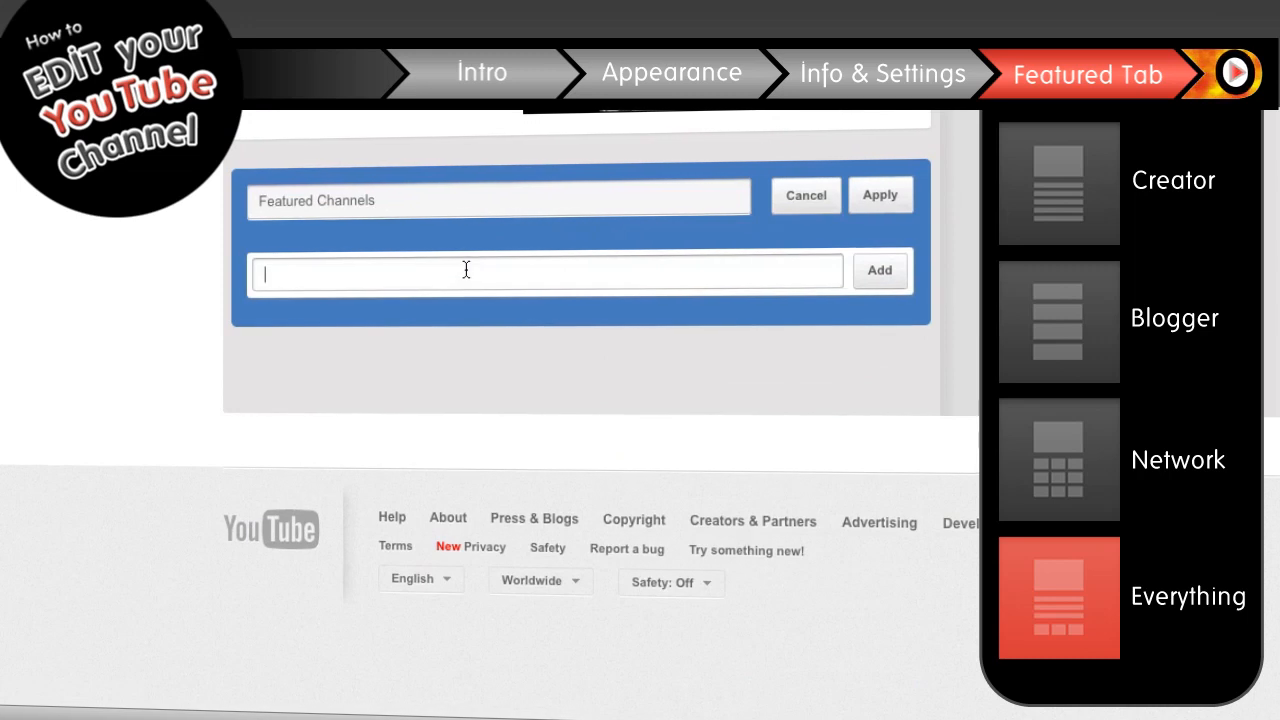
Add the vidiseo channel to Featured Channels and apply the change.
text(vidiseo)
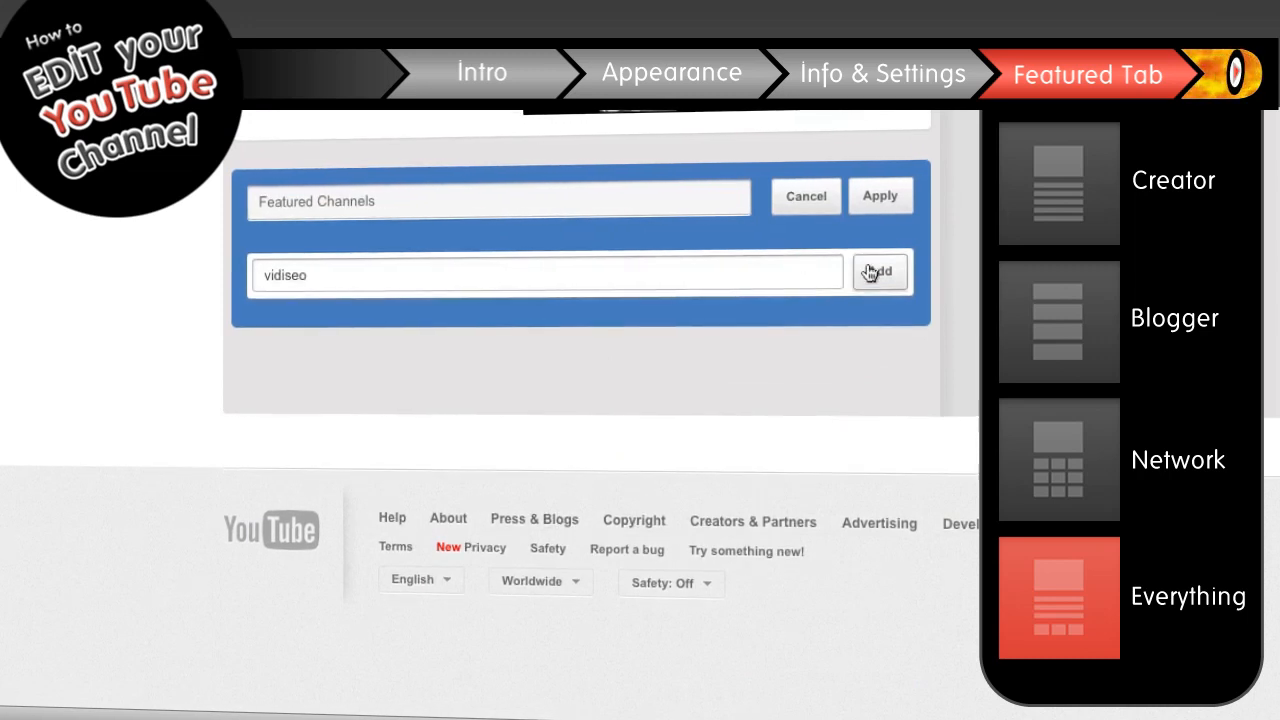
click(880, 272)
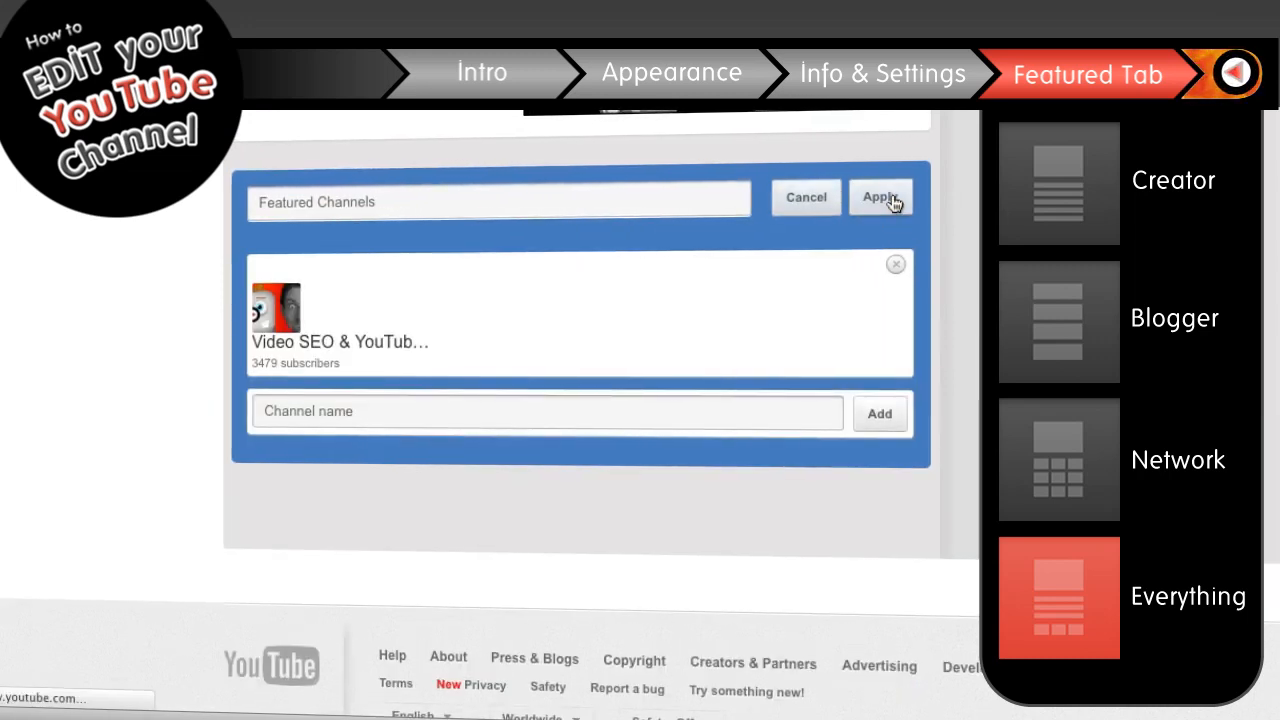
click(880, 198)
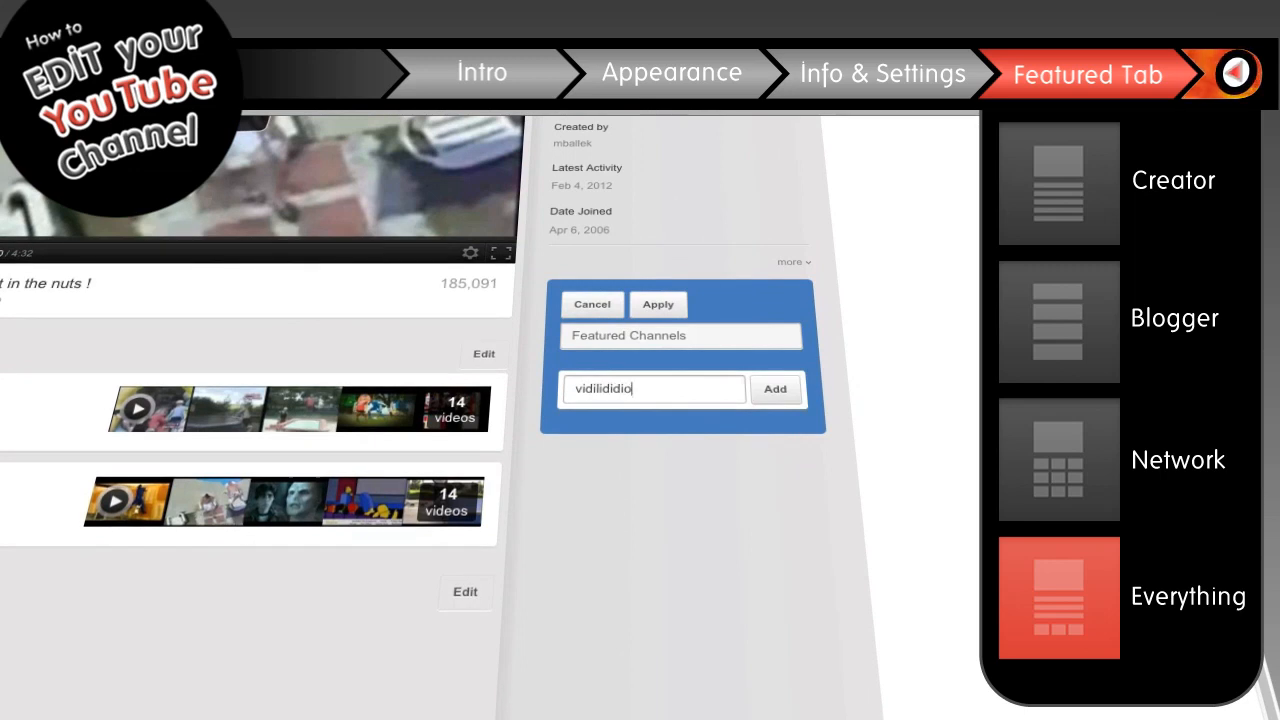
Add Vidi from VidiSEO to the sidebar's Featured Channels list and apply.
click(776, 388)
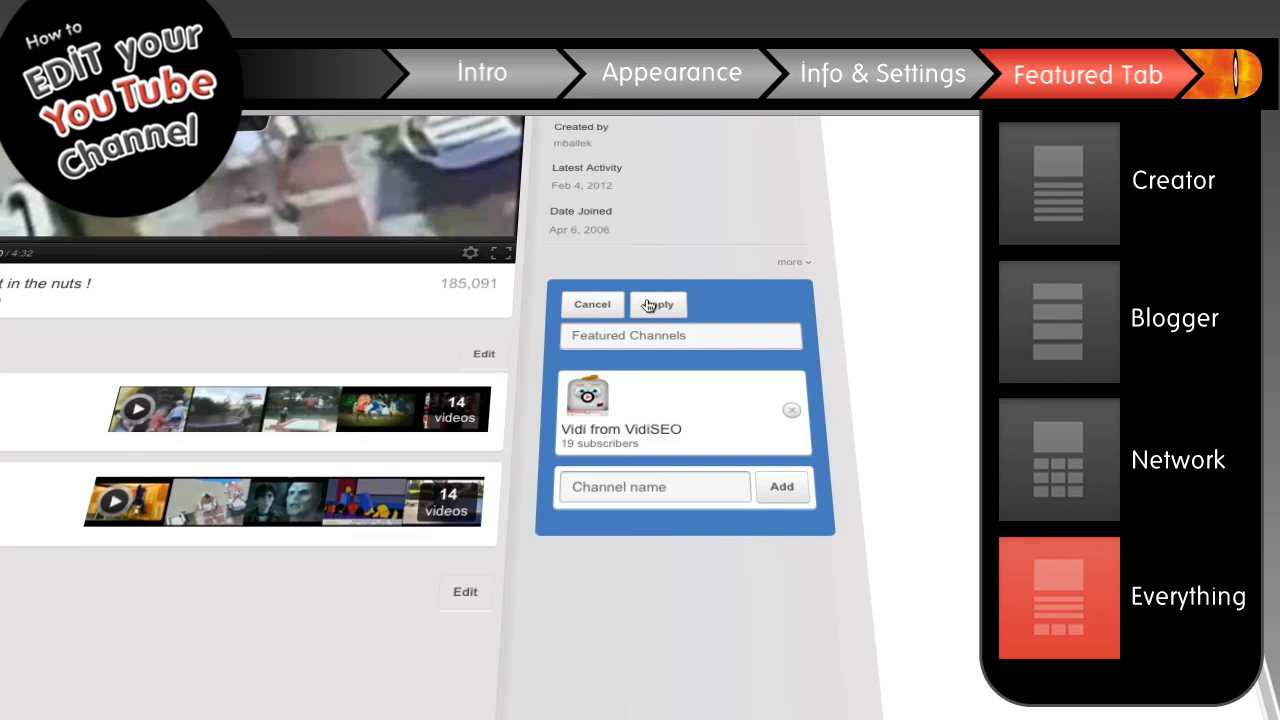
click(656, 304)
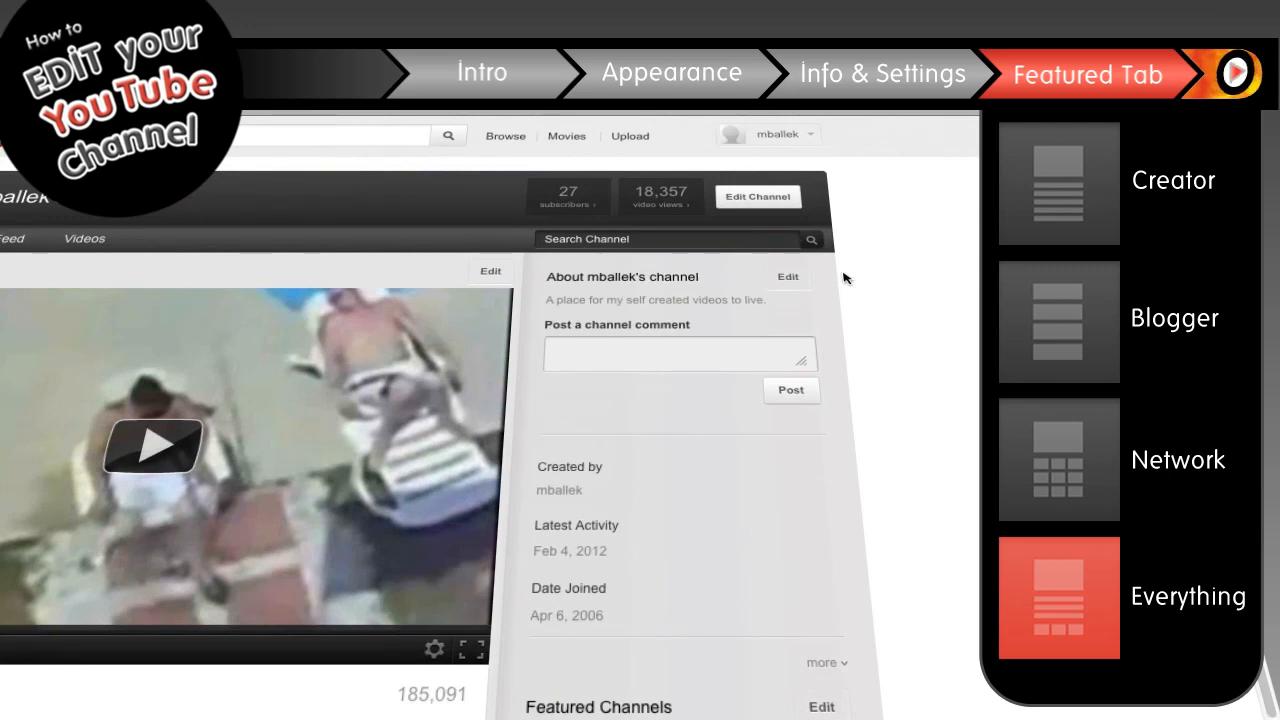
Add a custom About-section link titled vidiseo pointing to vidiseo.com and apply.
click(788, 276)
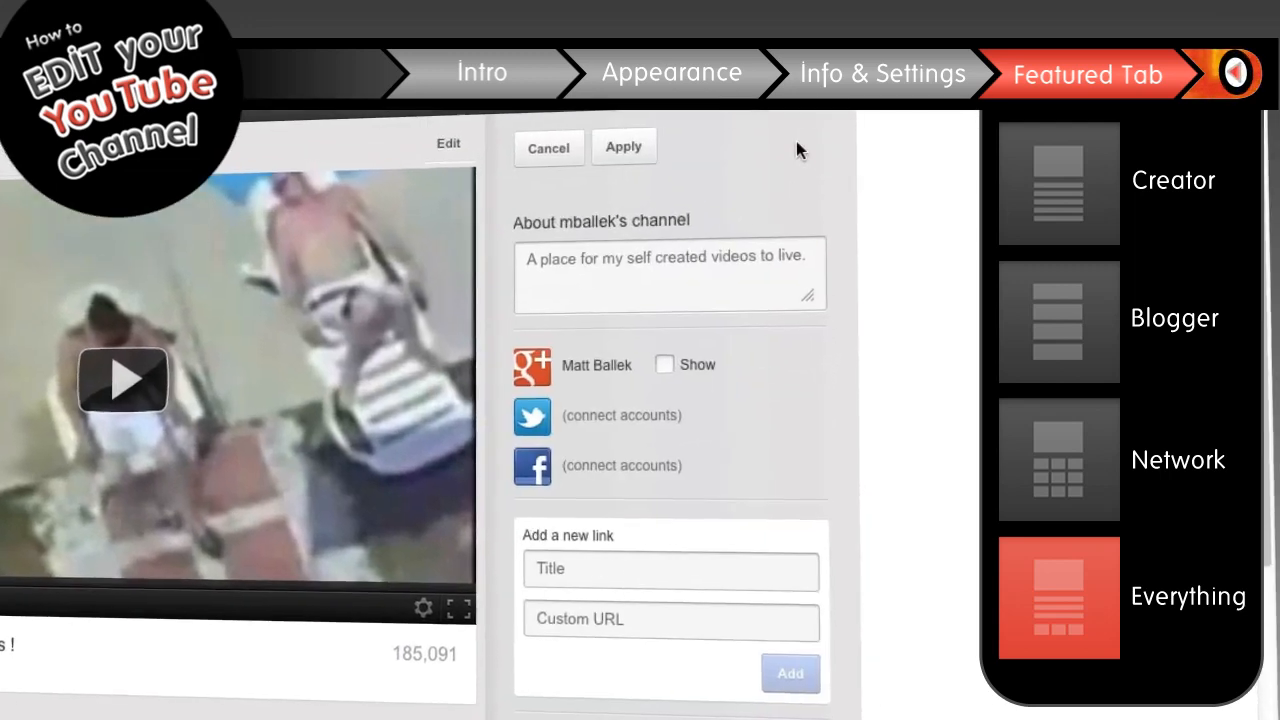
click(670, 572)
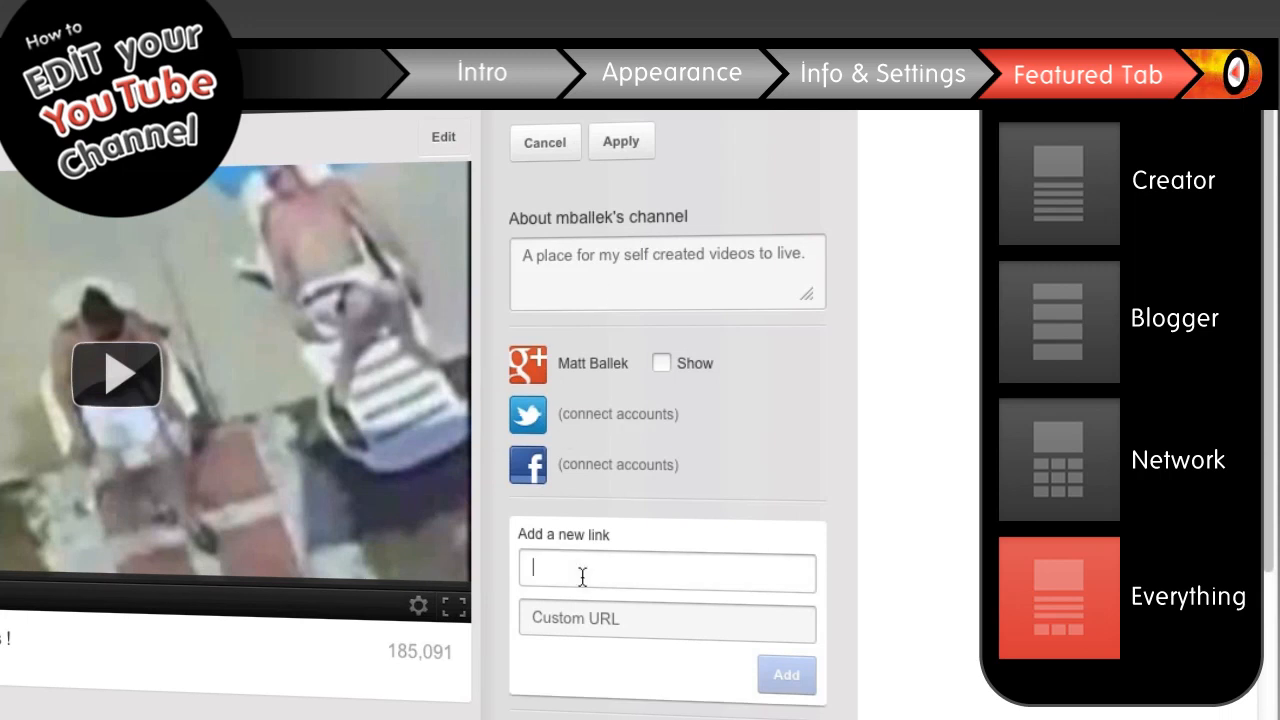
text(vidiseo)
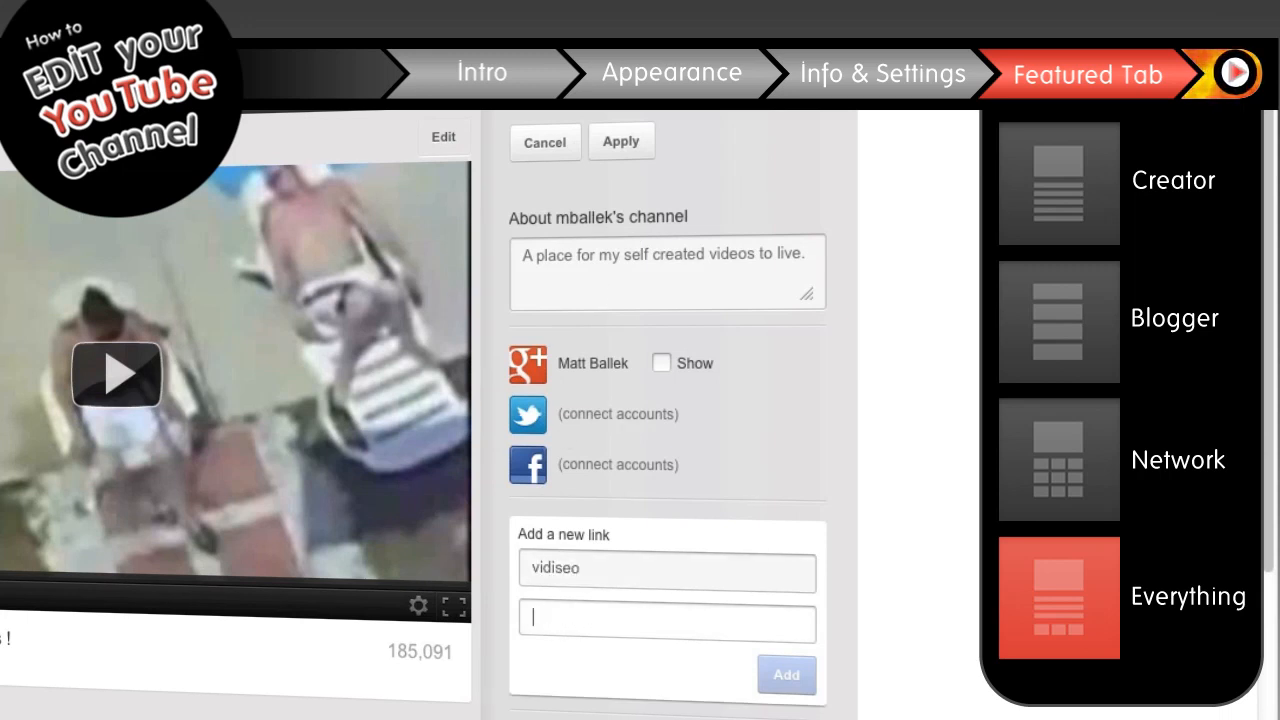
text(vidiseo.com)
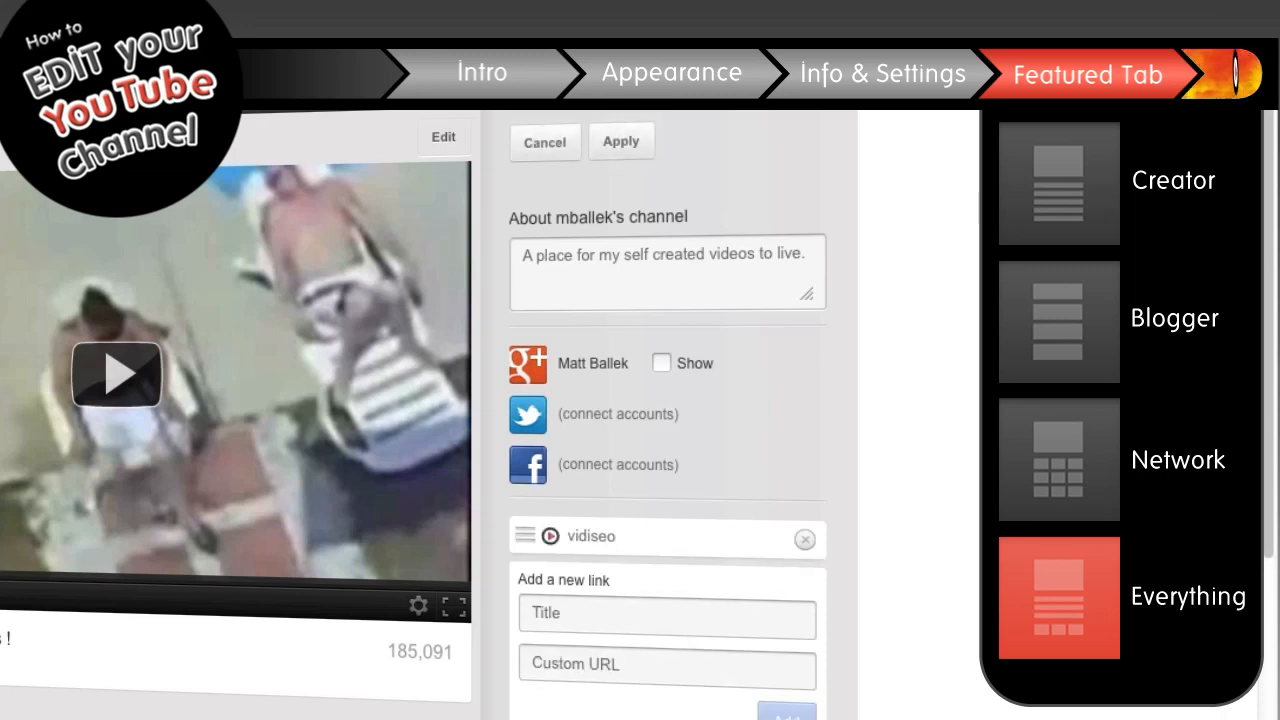
click(544, 142)
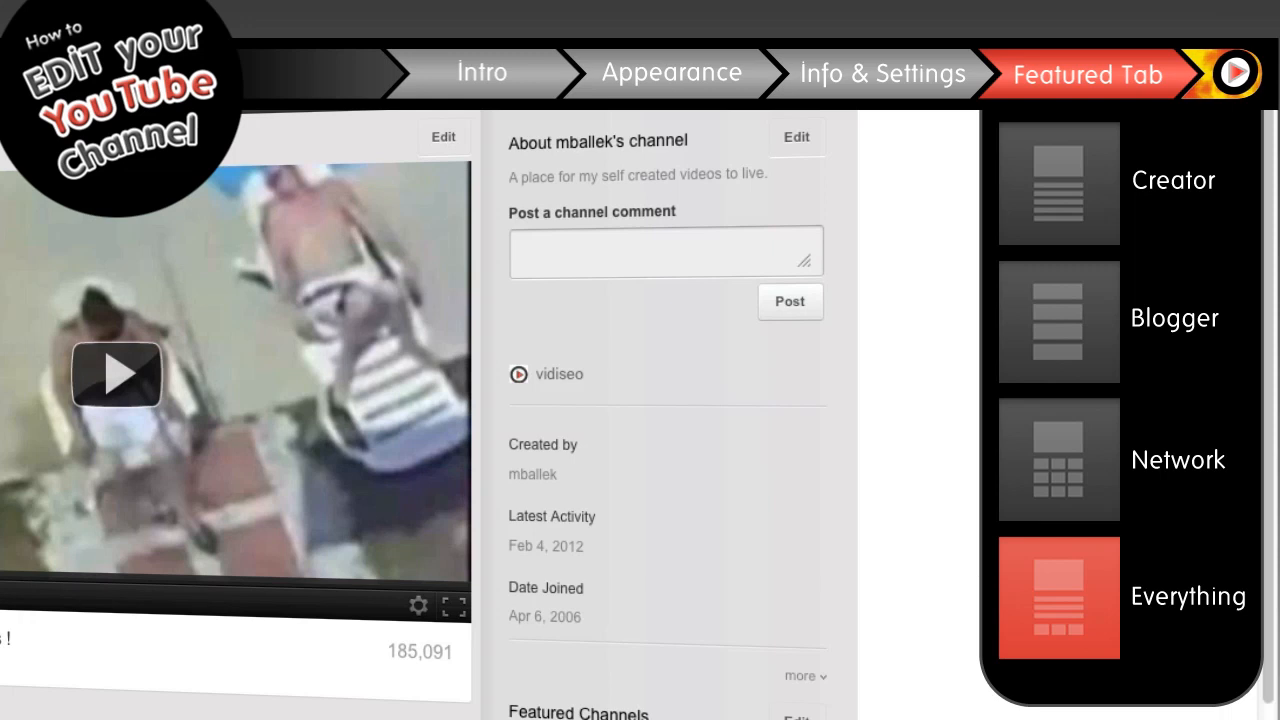